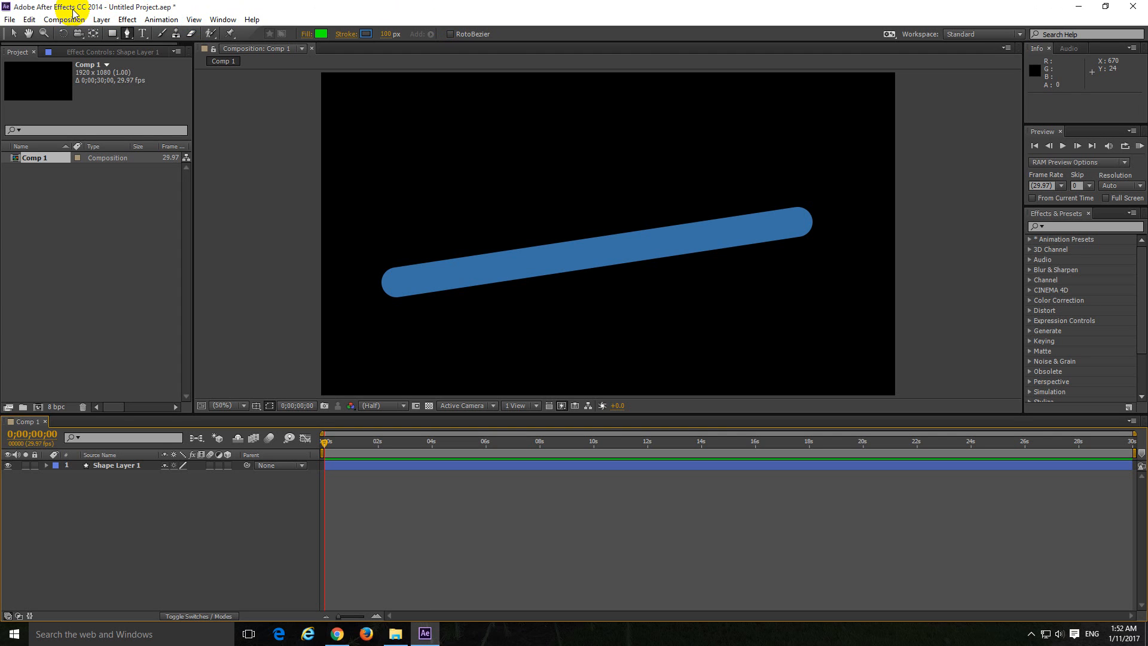
pyautogui.moveTo(97, 16)
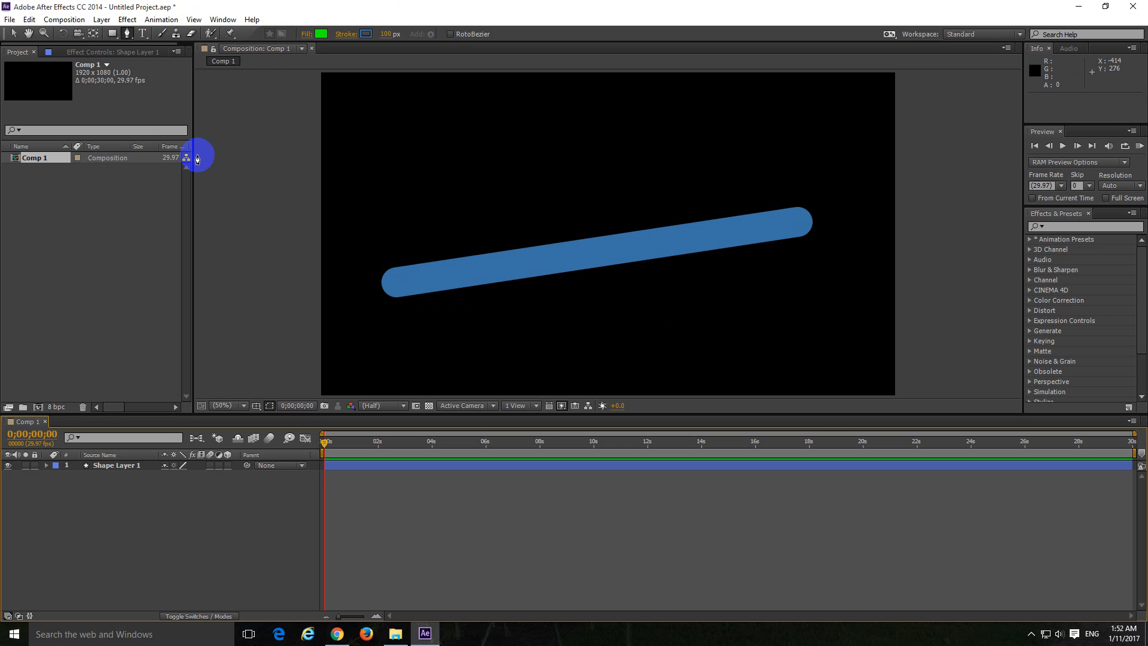
pyautogui.moveTo(10, 19)
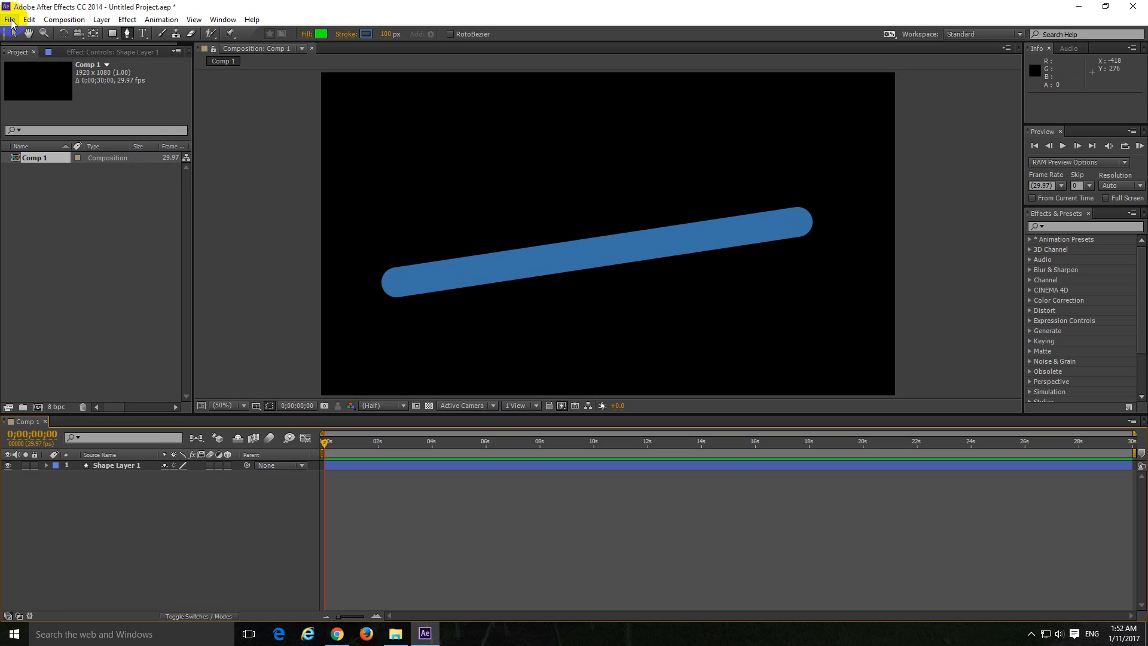
# - Start a new project, discarding the old one without saving
pyautogui.click(8, 19)
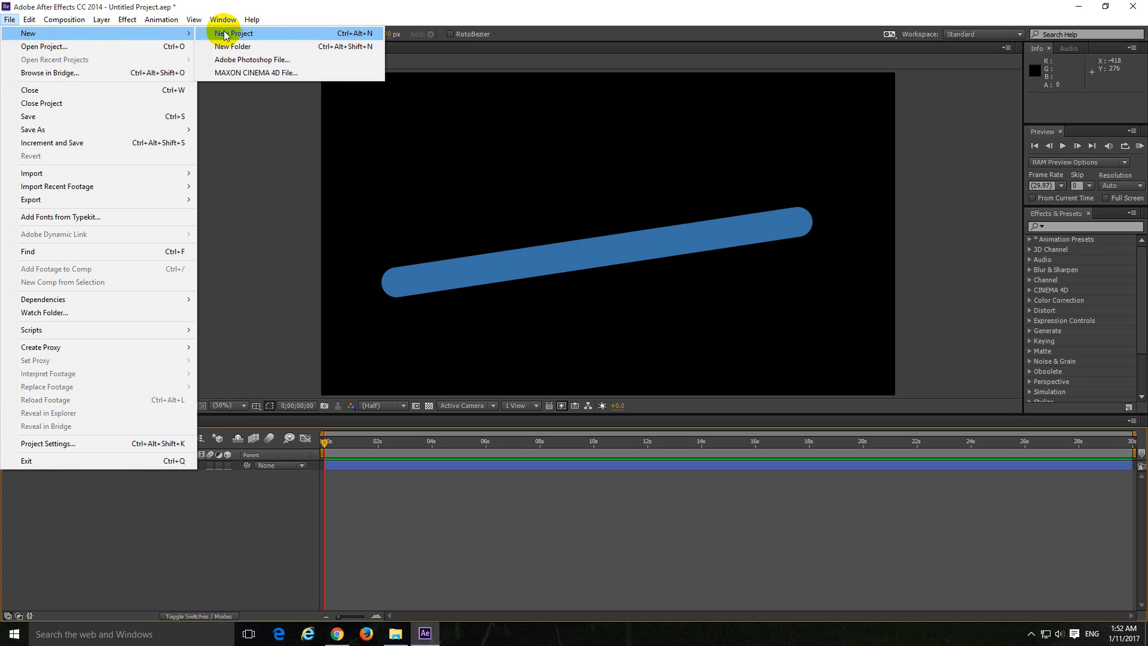
pyautogui.click(233, 34)
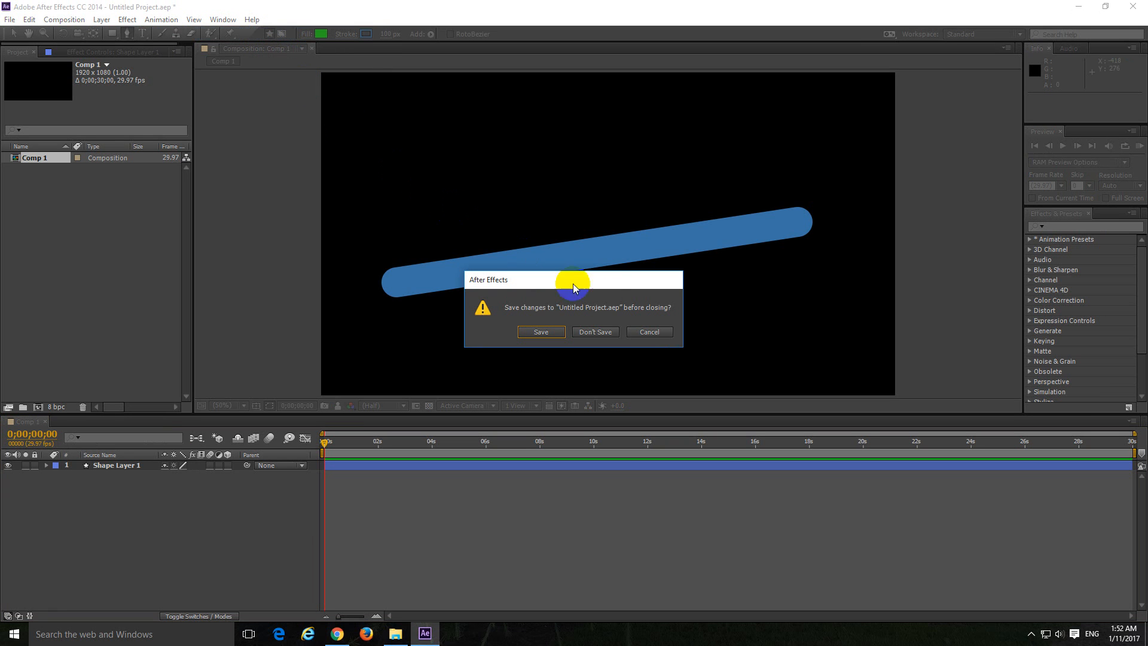
pyautogui.click(595, 331)
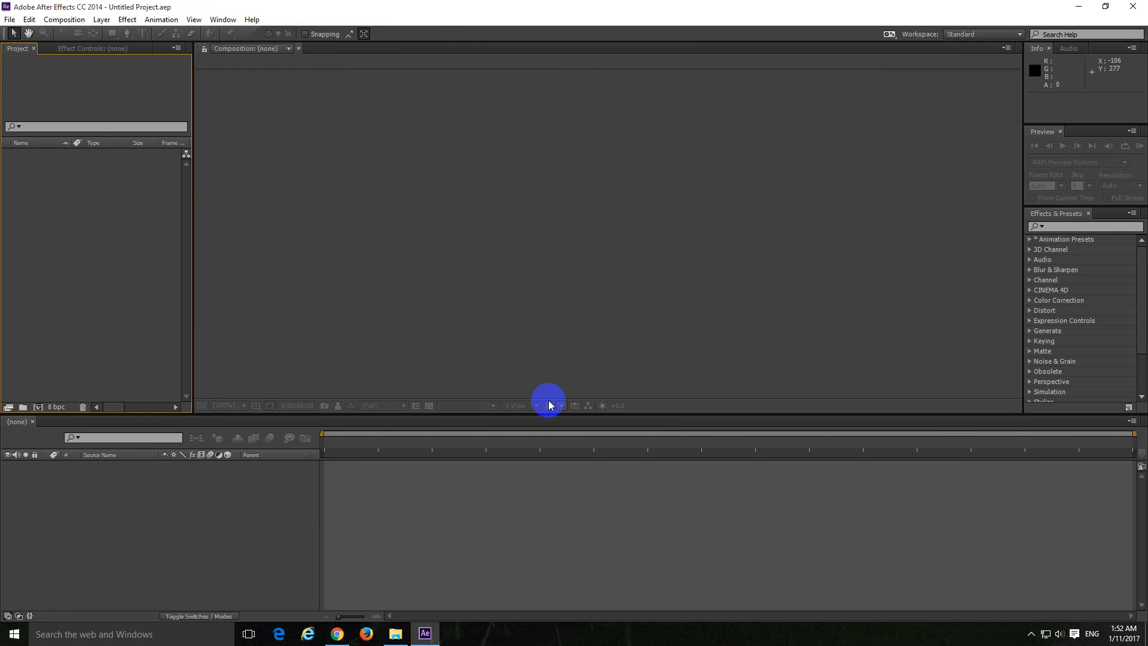
# - Create a new 1920x1080 composition, Comp 1, with default settings
pyautogui.click(63, 19)
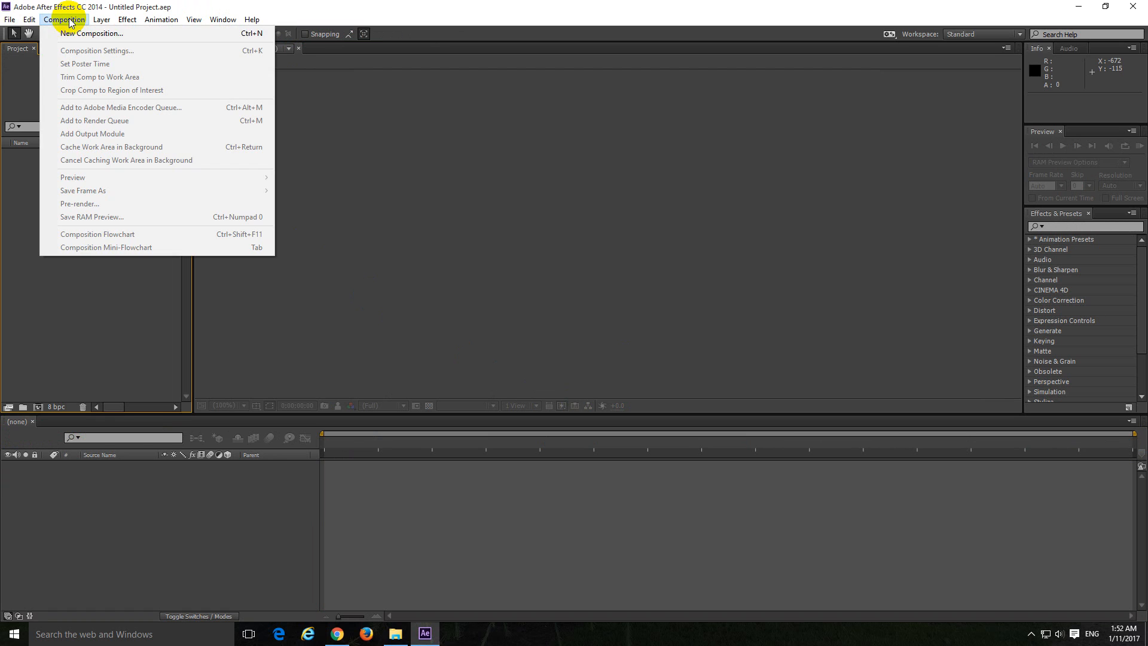
pyautogui.moveTo(99, 34)
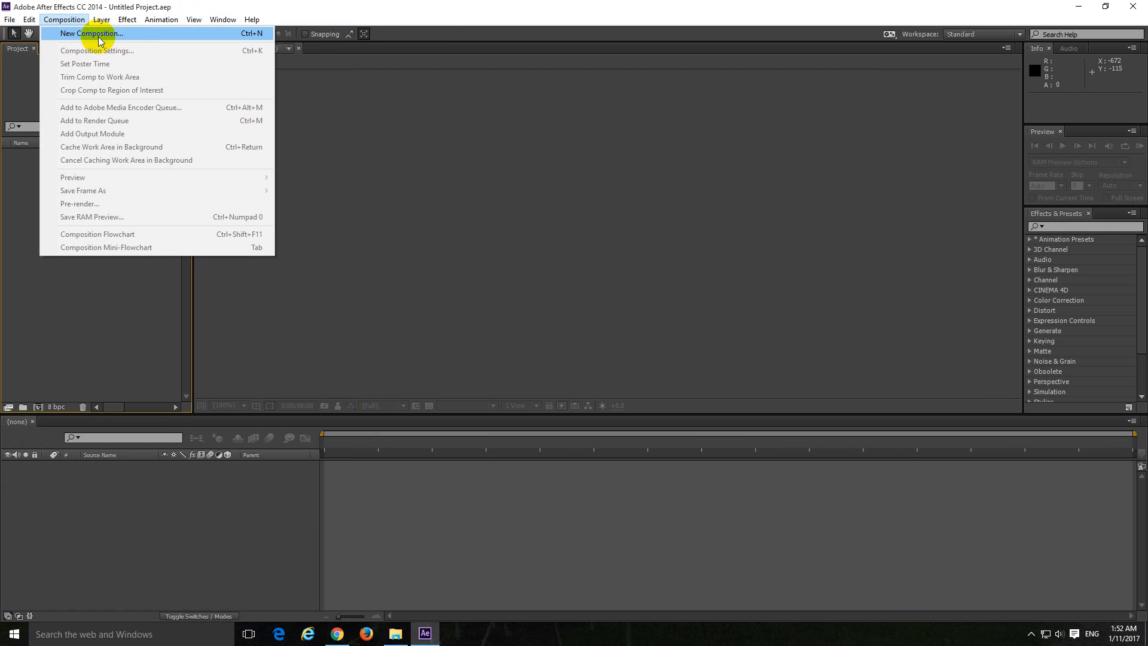
pyautogui.click(91, 34)
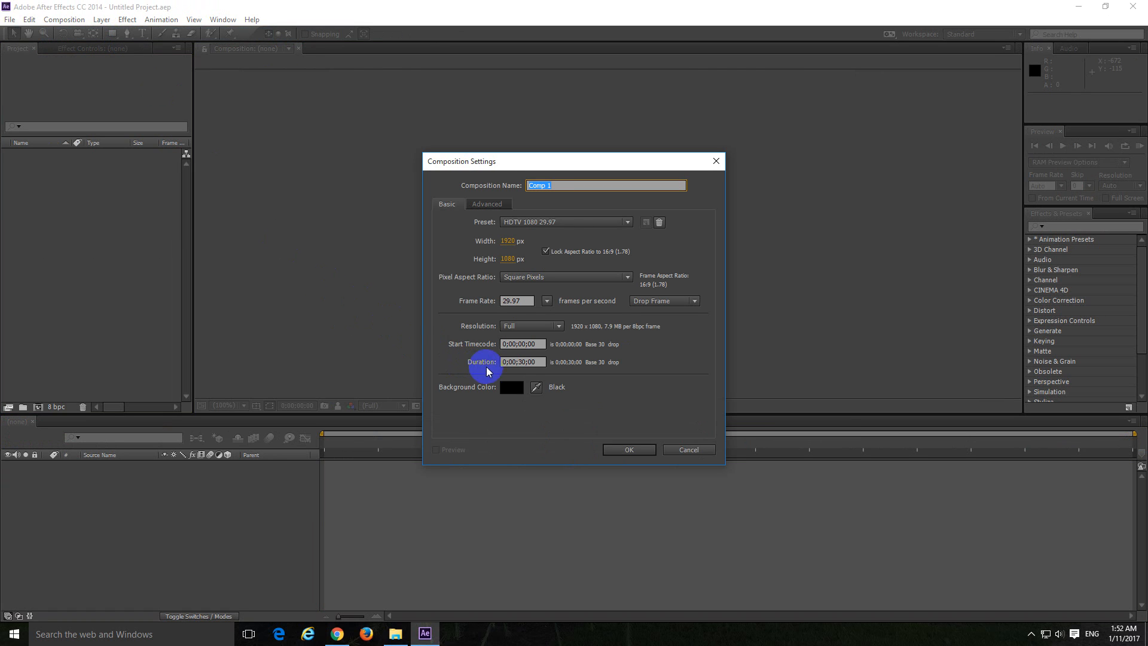
pyautogui.moveTo(609, 450)
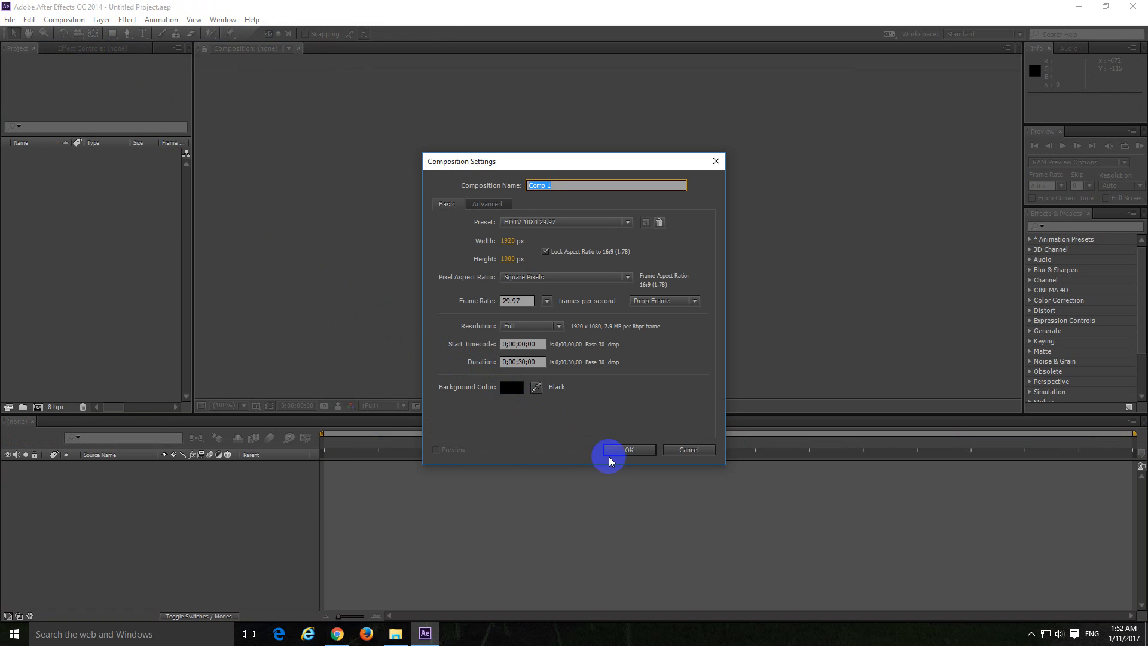
pyautogui.click(628, 448)
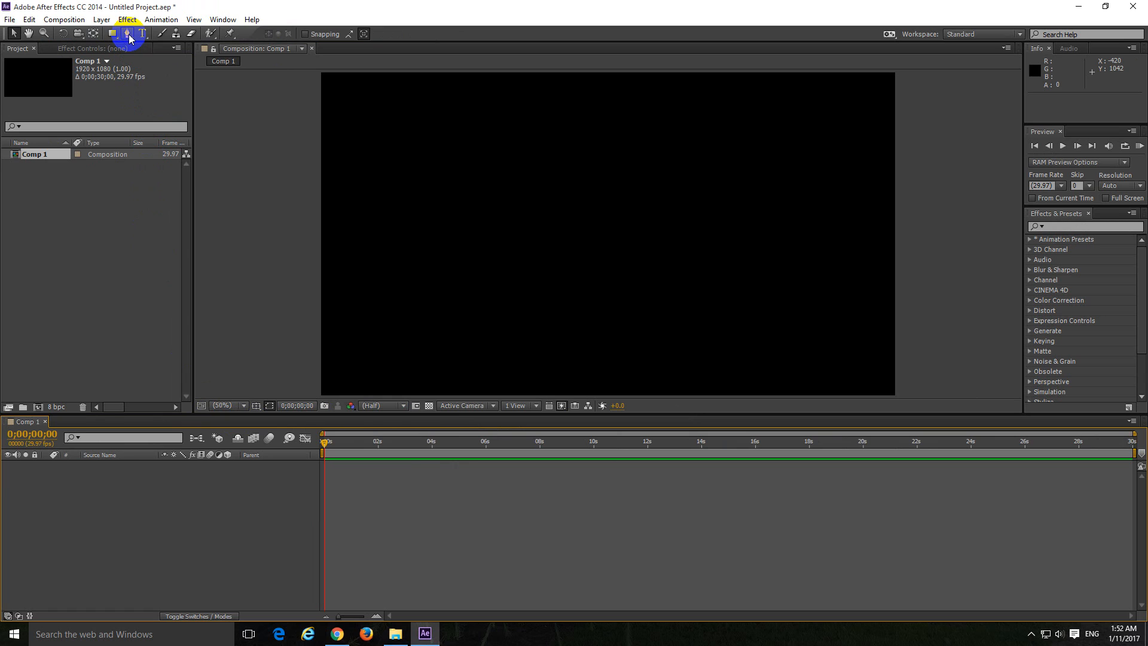
pyautogui.moveTo(121, 37)
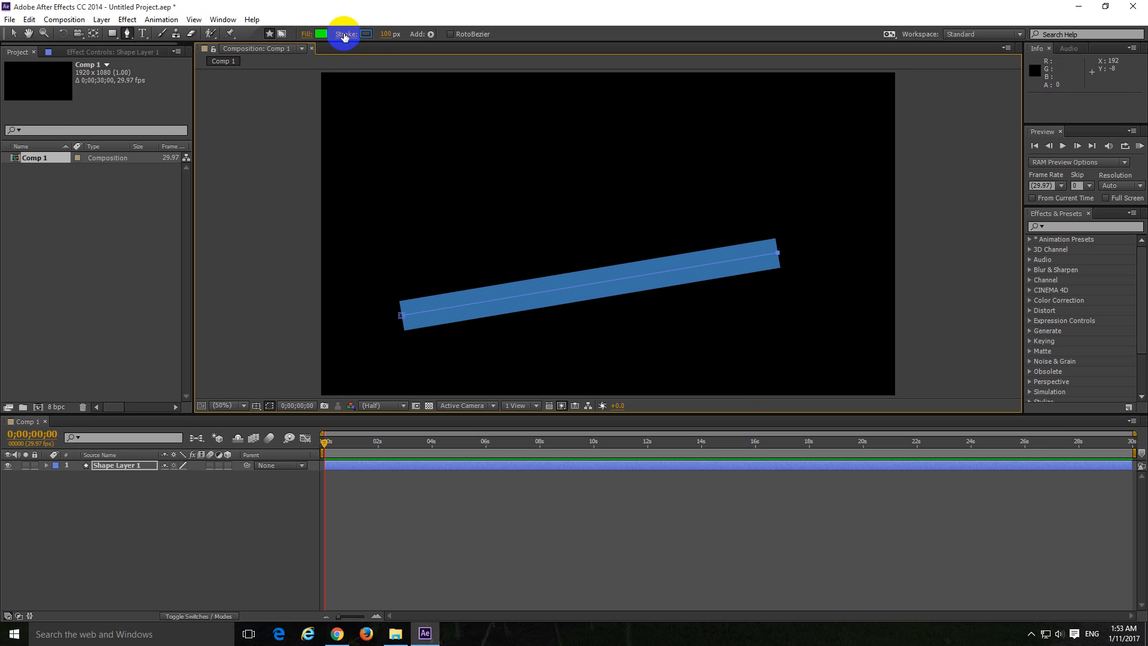
pyautogui.moveTo(346, 34)
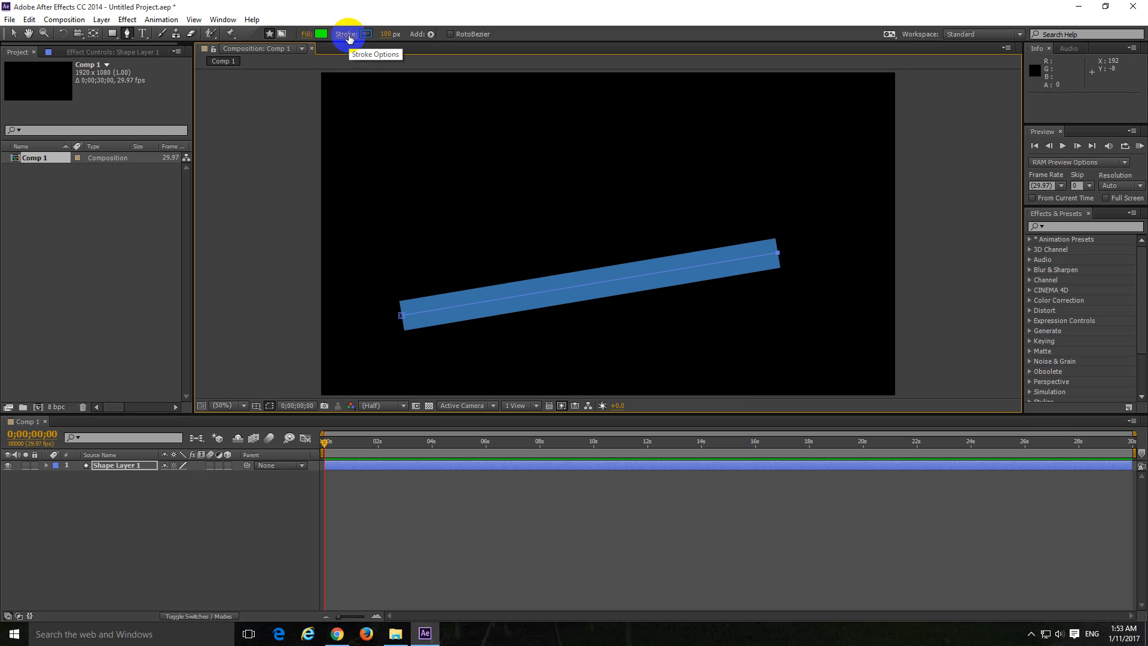
# - Confirm the blue 100 px line's stroke options as solid color, unchanged
pyautogui.click(346, 33)
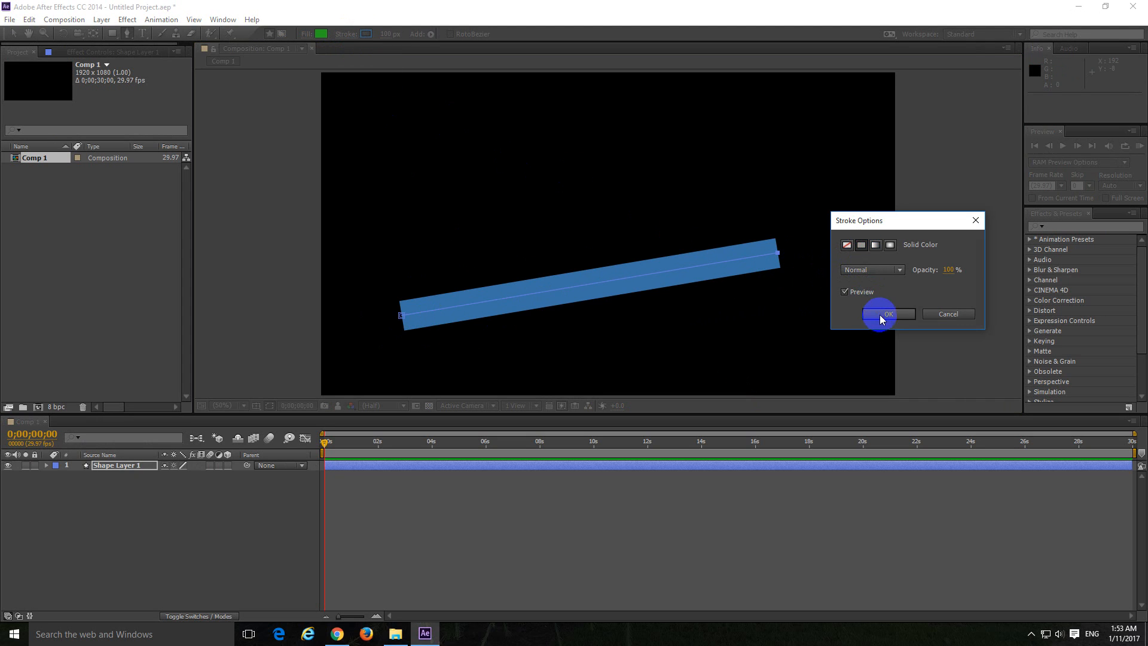
pyautogui.click(889, 314)
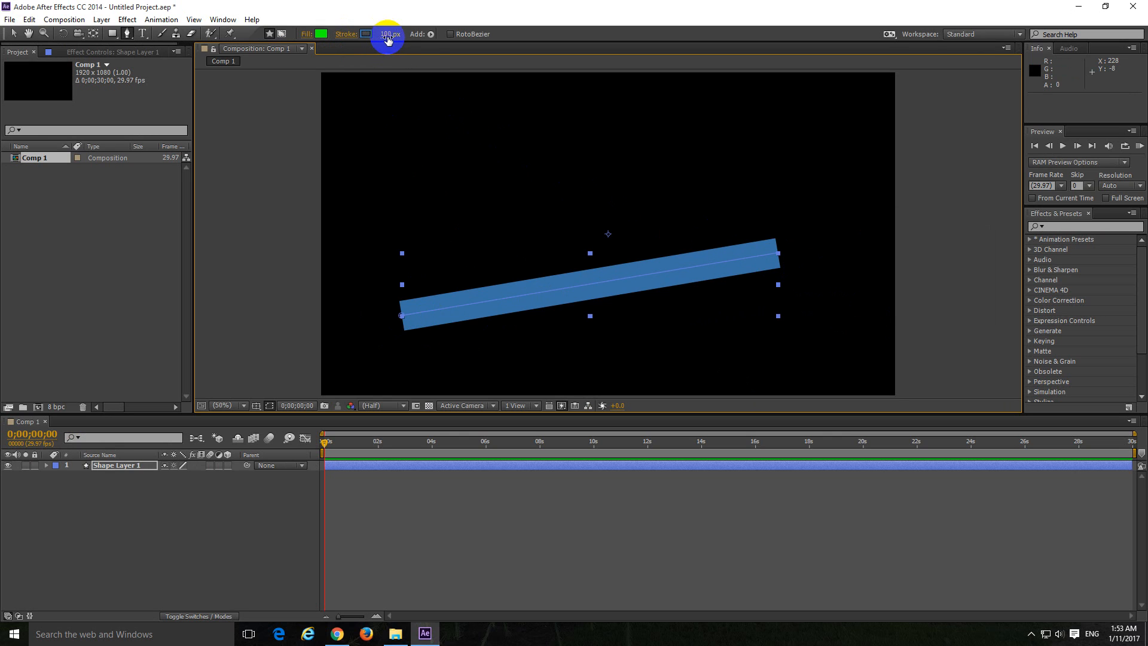
pyautogui.moveTo(388, 34)
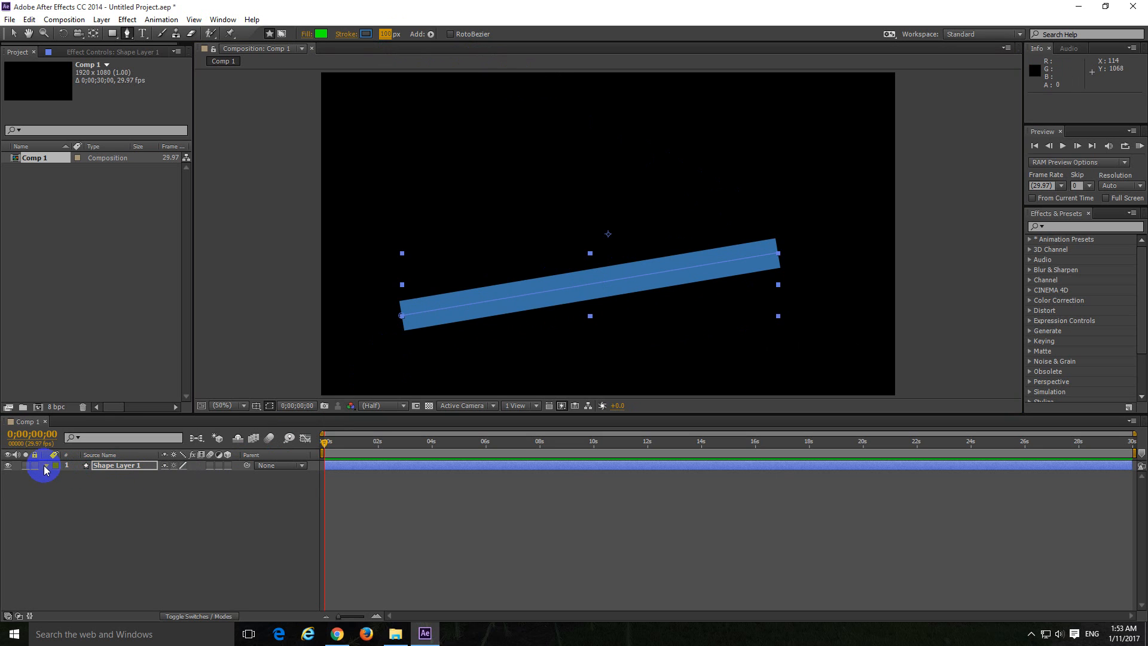
# - Expose Stroke 1's properties under Shape Layer 1 > Contents > Shape 1
pyautogui.click(47, 466)
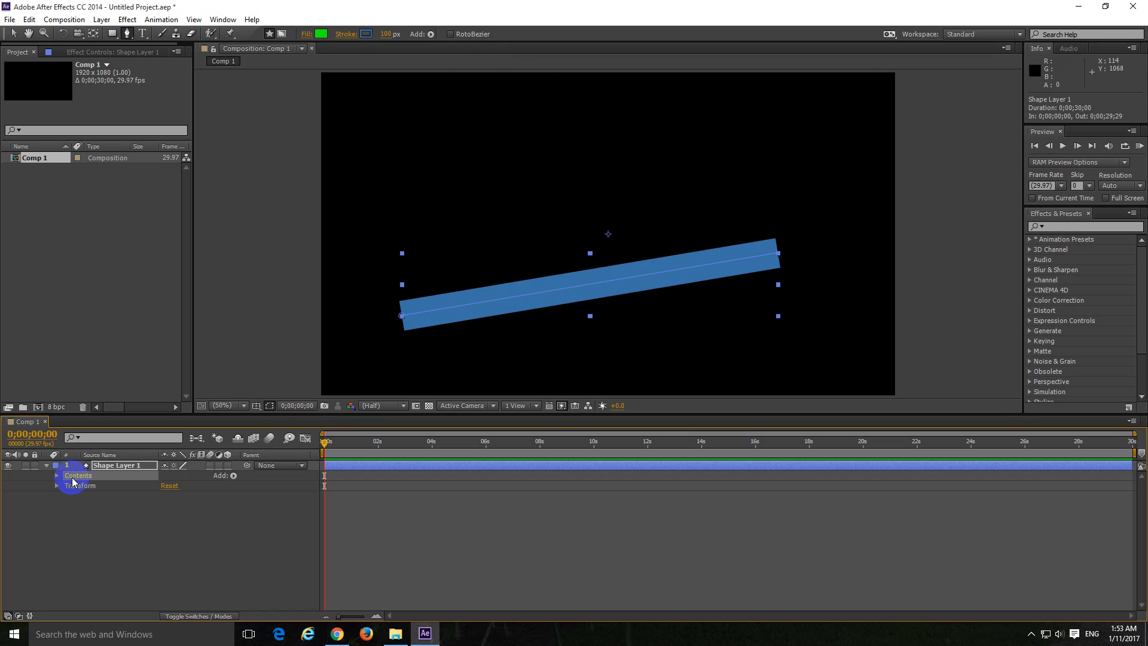
pyautogui.click(57, 475)
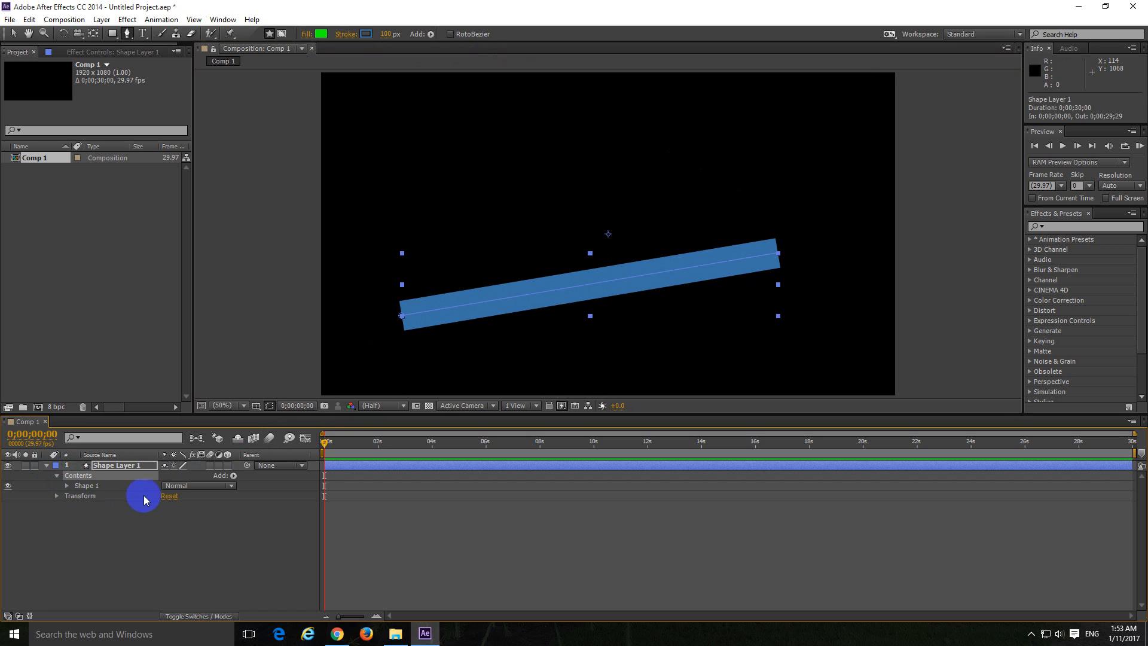
pyautogui.click(67, 485)
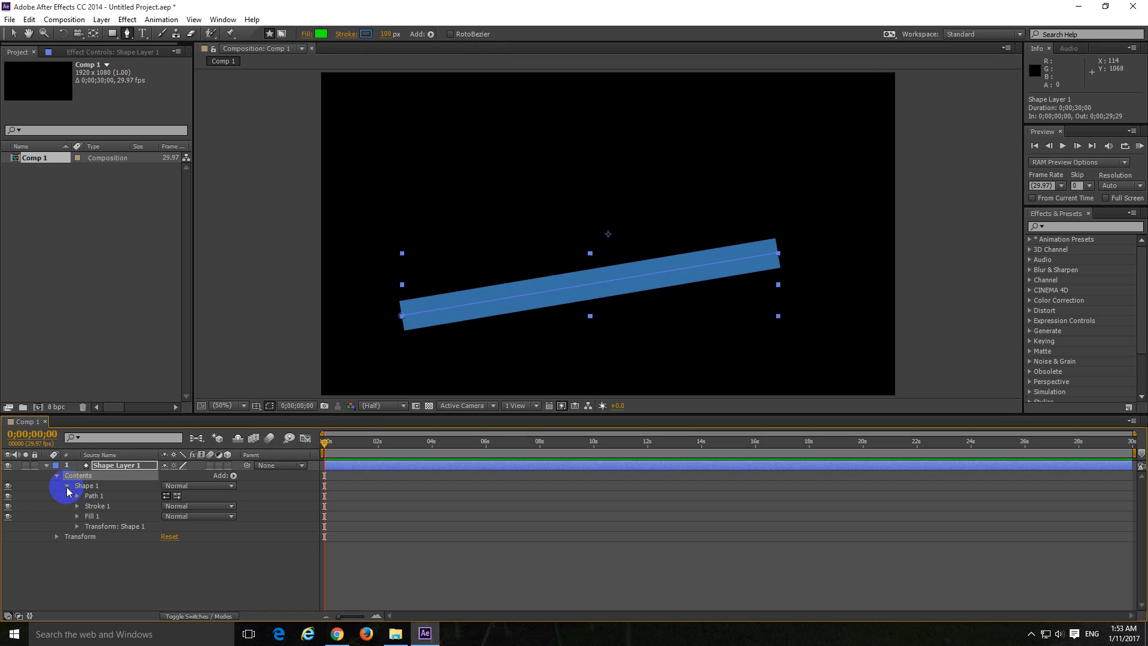
pyautogui.click(97, 506)
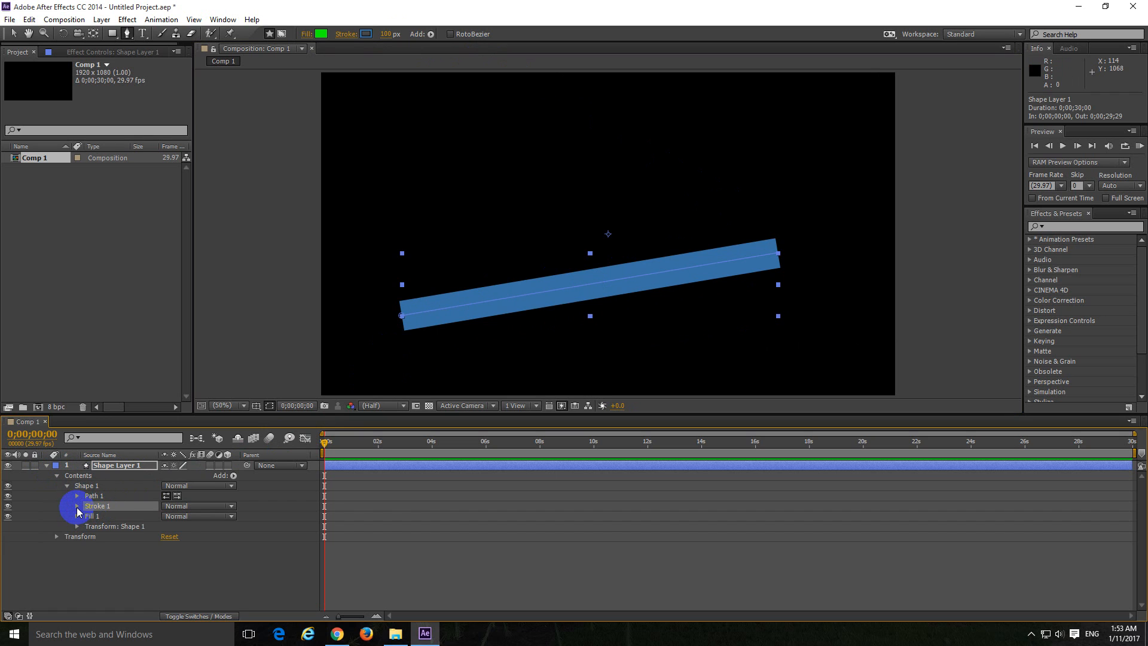
pyautogui.click(76, 506)
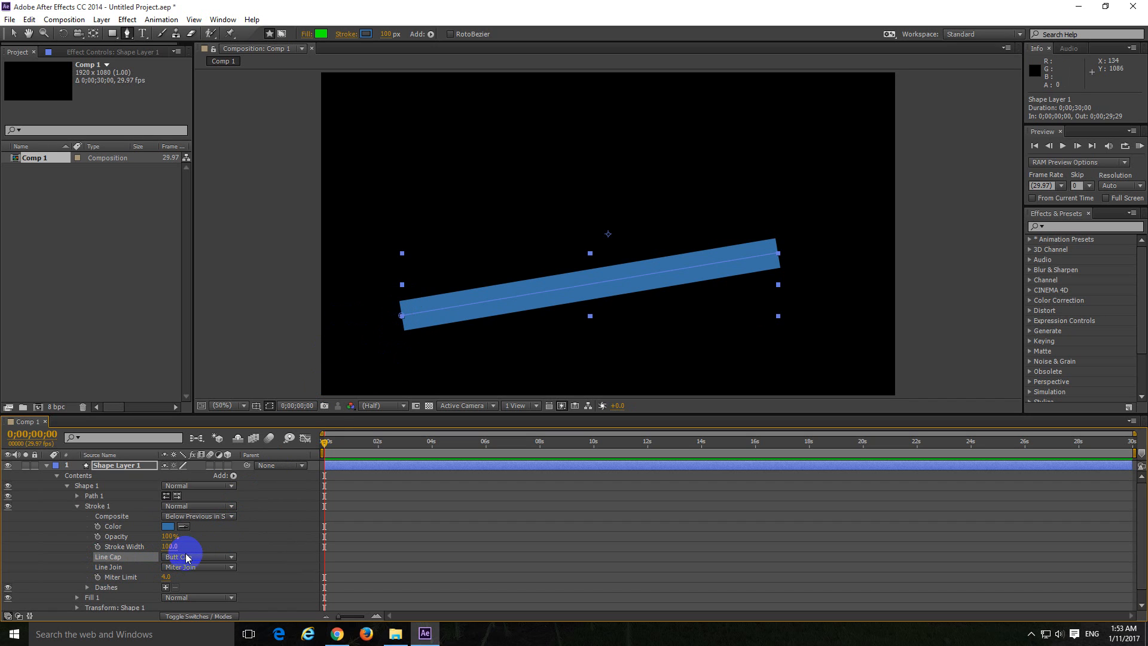
# - Set Line Cap to Round Cap, then return it to Butt Cap (square ends)
pyautogui.click(198, 556)
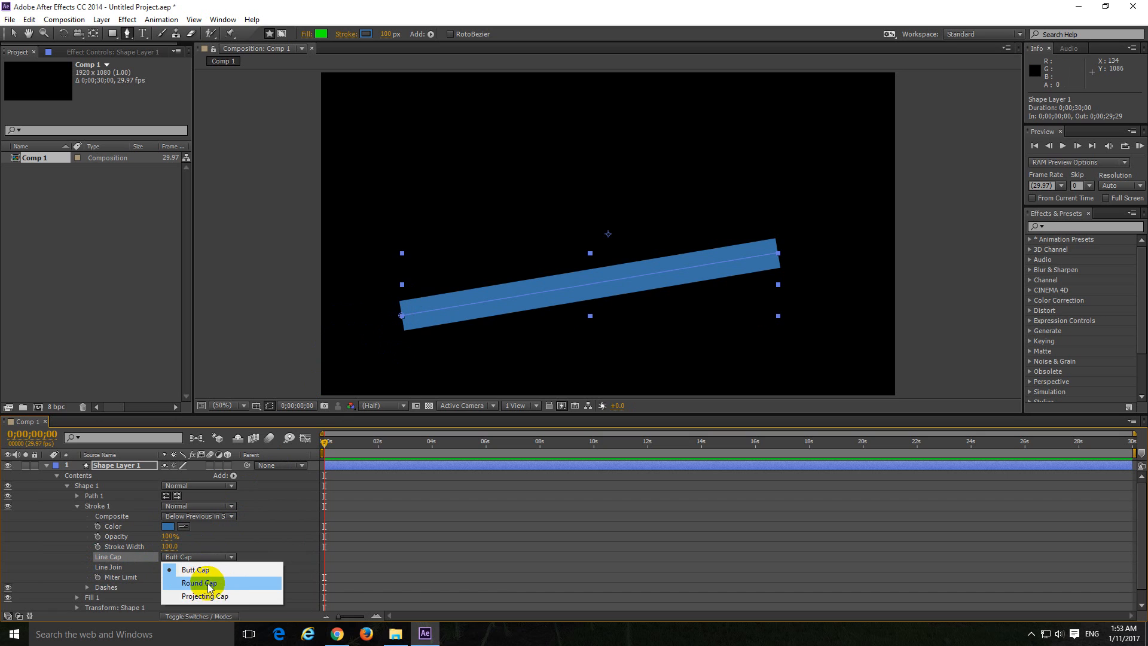
pyautogui.click(200, 583)
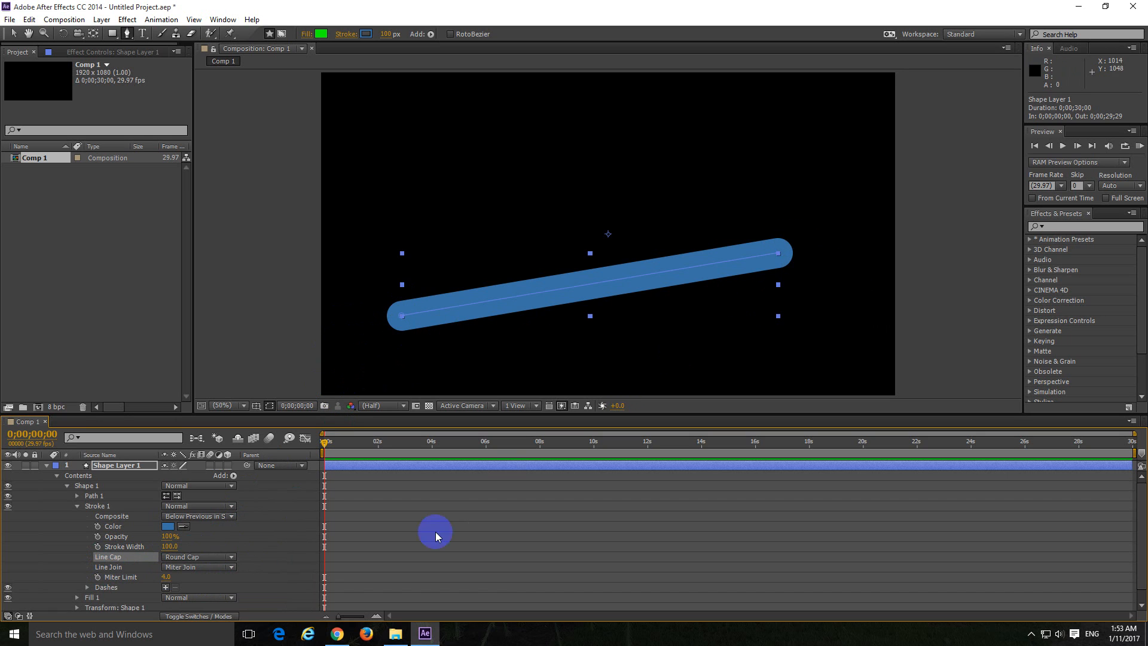
pyautogui.click(197, 556)
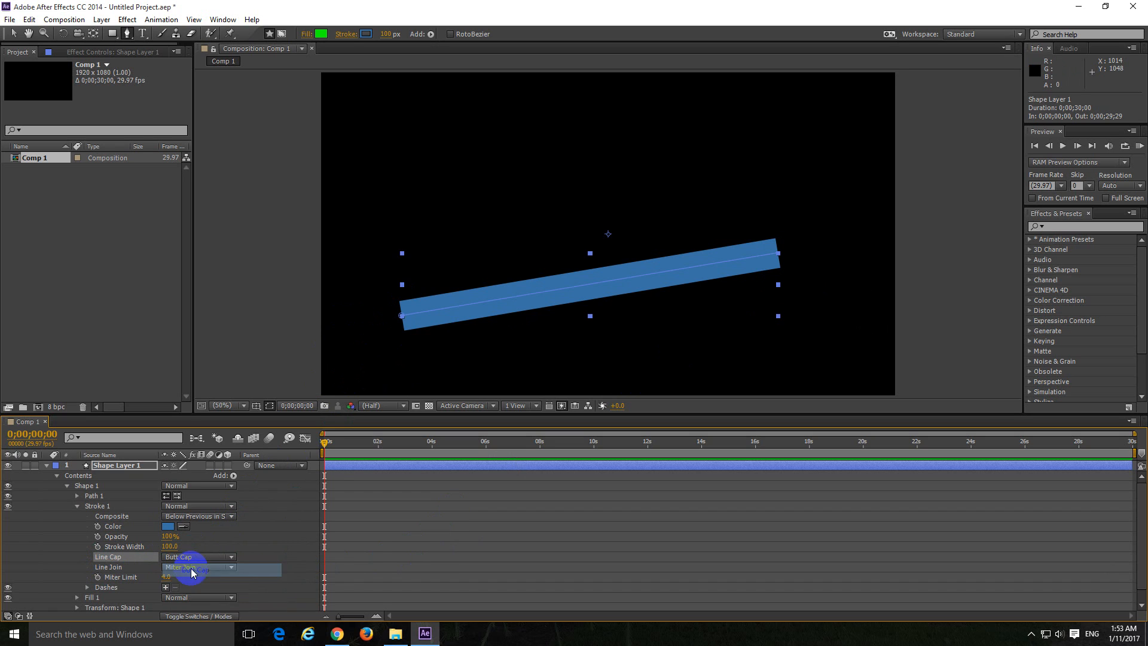
pyautogui.click(197, 557)
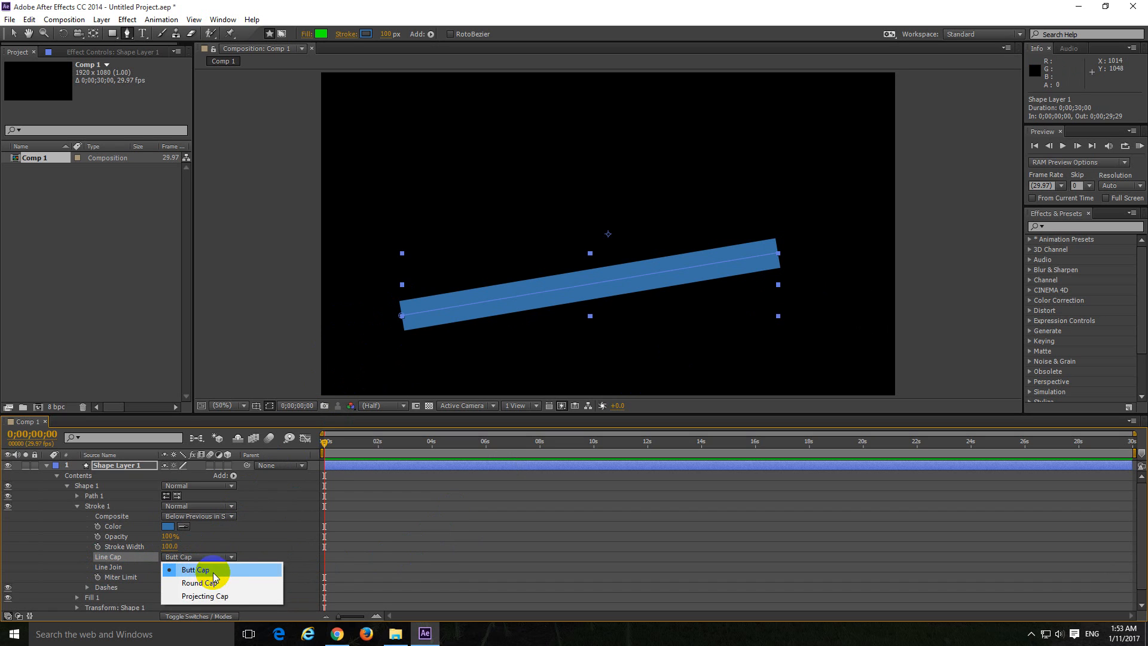
pyautogui.moveTo(200, 583)
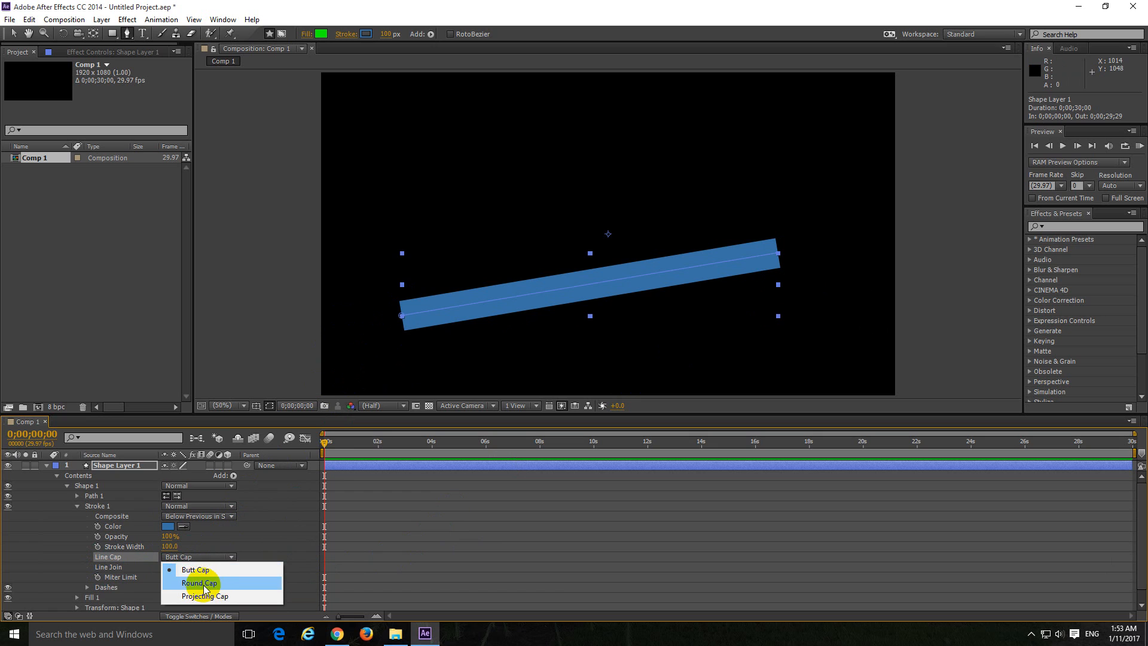
pyautogui.click(200, 582)
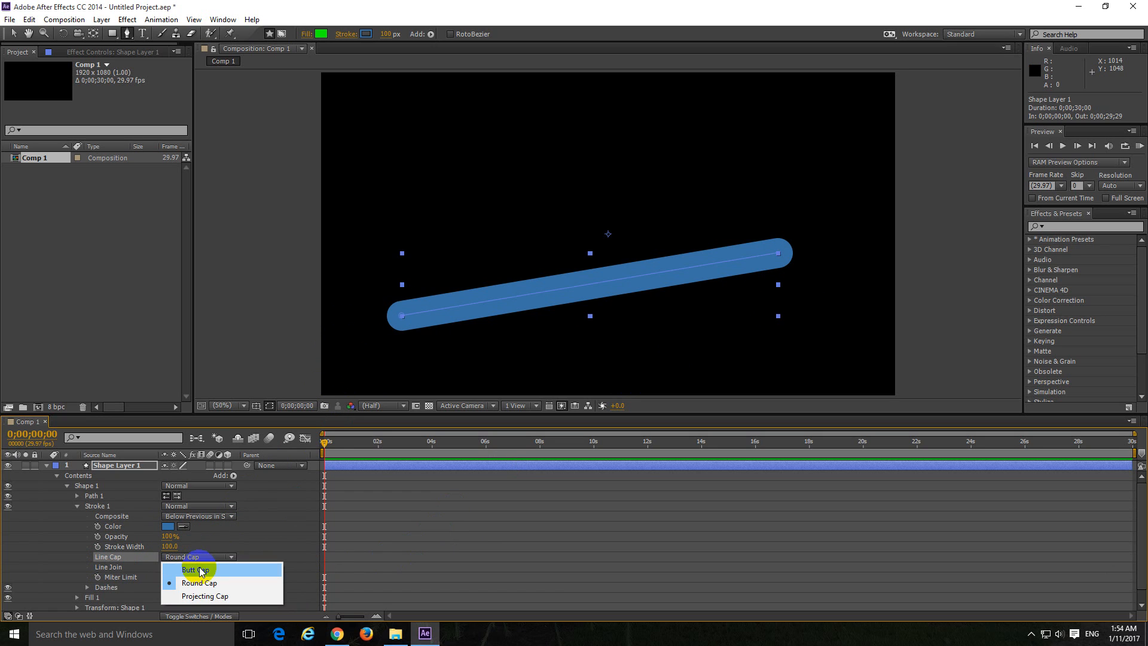
pyautogui.click(196, 569)
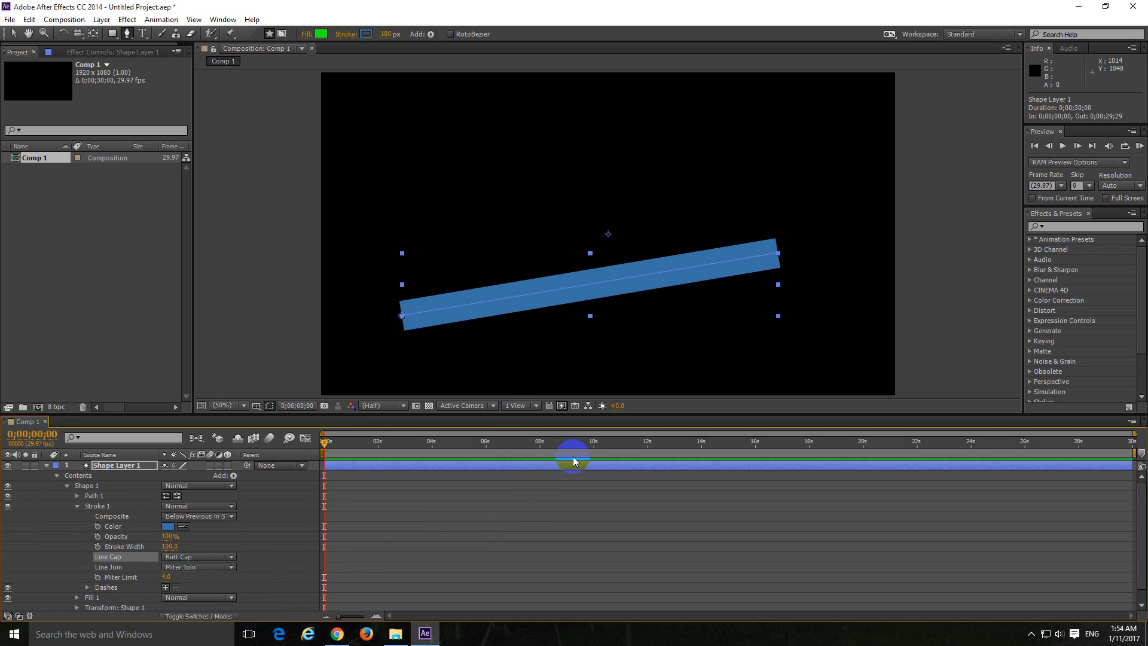